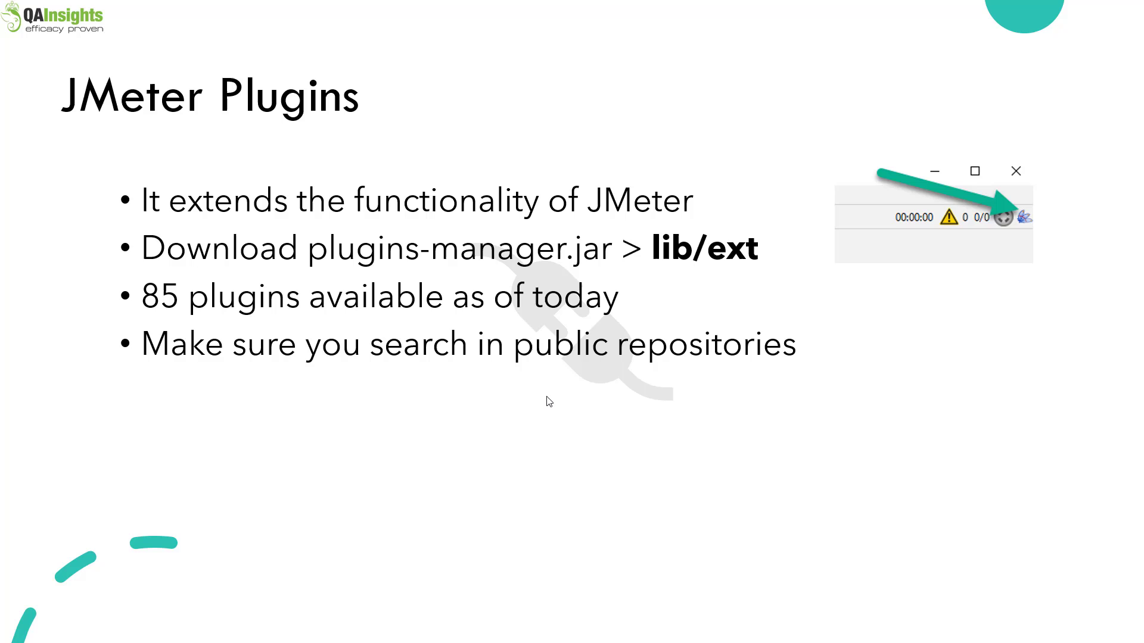
Open the Plugins Manager and inspect the installed Additional Graphs plugin
{"action": "left_click", "coordinate": [1025, 215]}
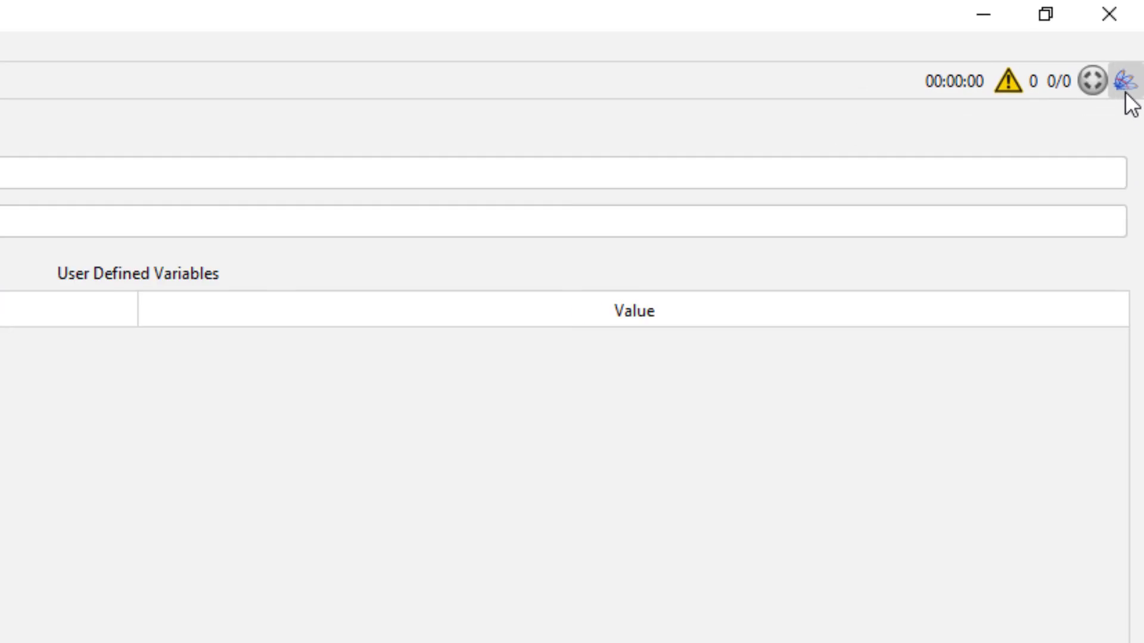
{"action": "left_click", "coordinate": [1127, 79]}
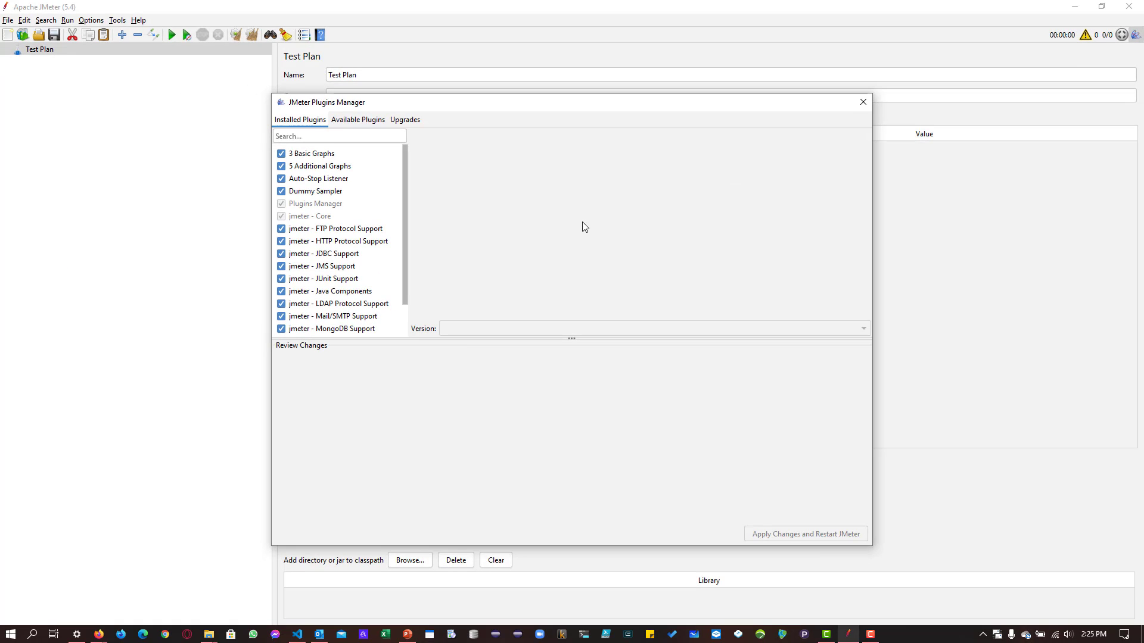
{"action": "mouse_move", "coordinate": [314, 166]}
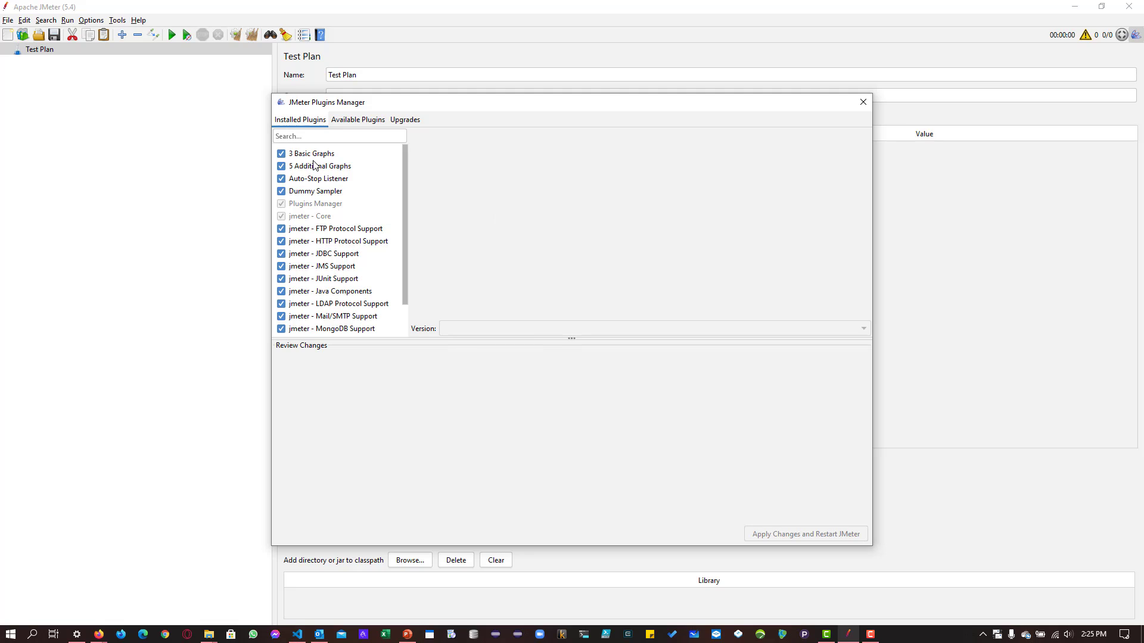
{"action": "left_click", "coordinate": [321, 166]}
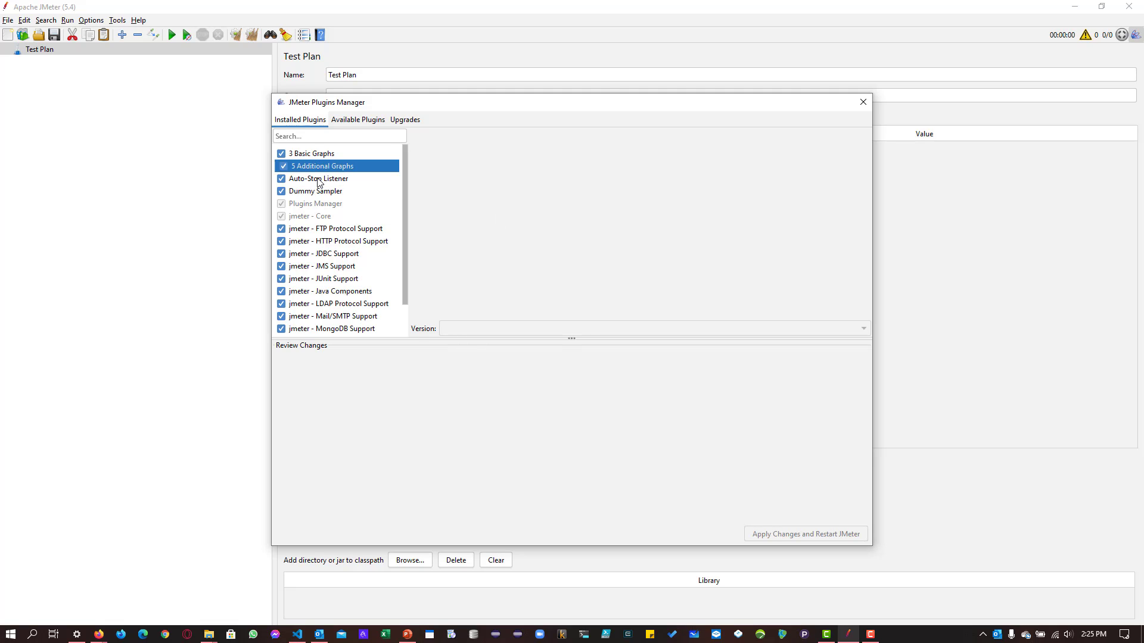
{"action": "mouse_move", "coordinate": [318, 191]}
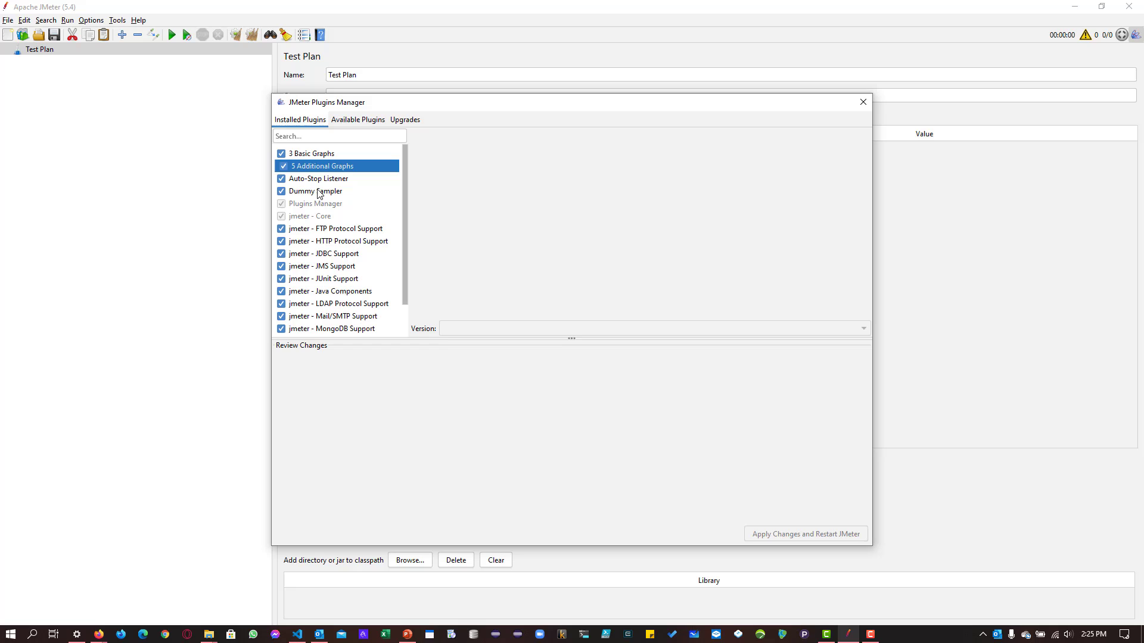
{"action": "mouse_move", "coordinate": [338, 136]}
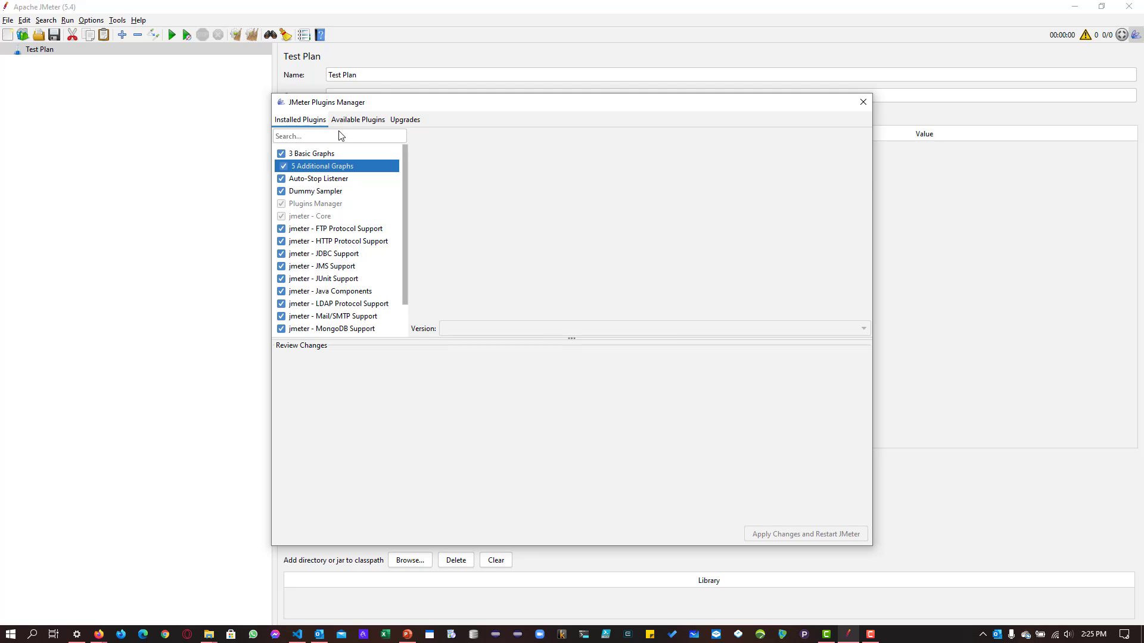
From the available plugins, tick Custom Thread Groups 2.9 for installation
{"action": "left_click", "coordinate": [358, 119]}
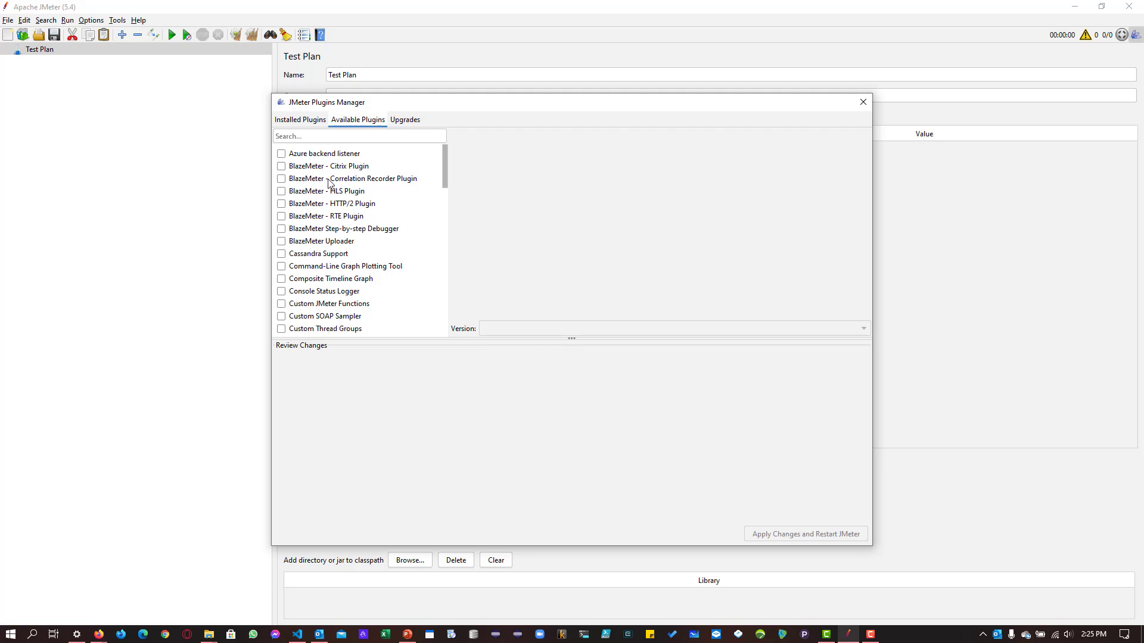
{"action": "mouse_move", "coordinate": [329, 178]}
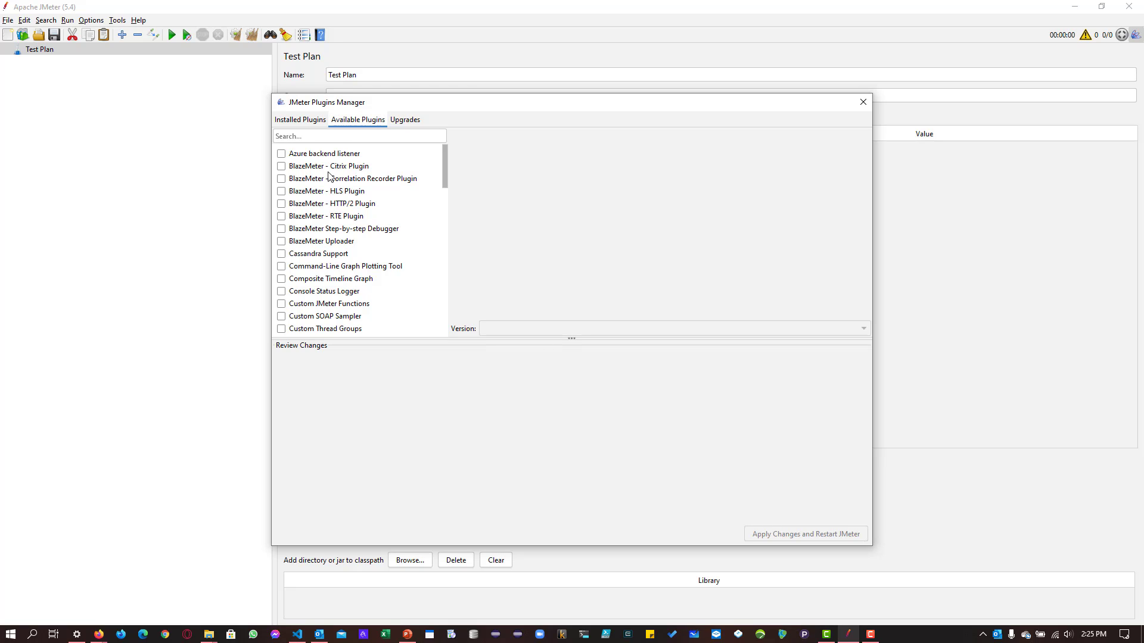
{"action": "mouse_move", "coordinate": [323, 334]}
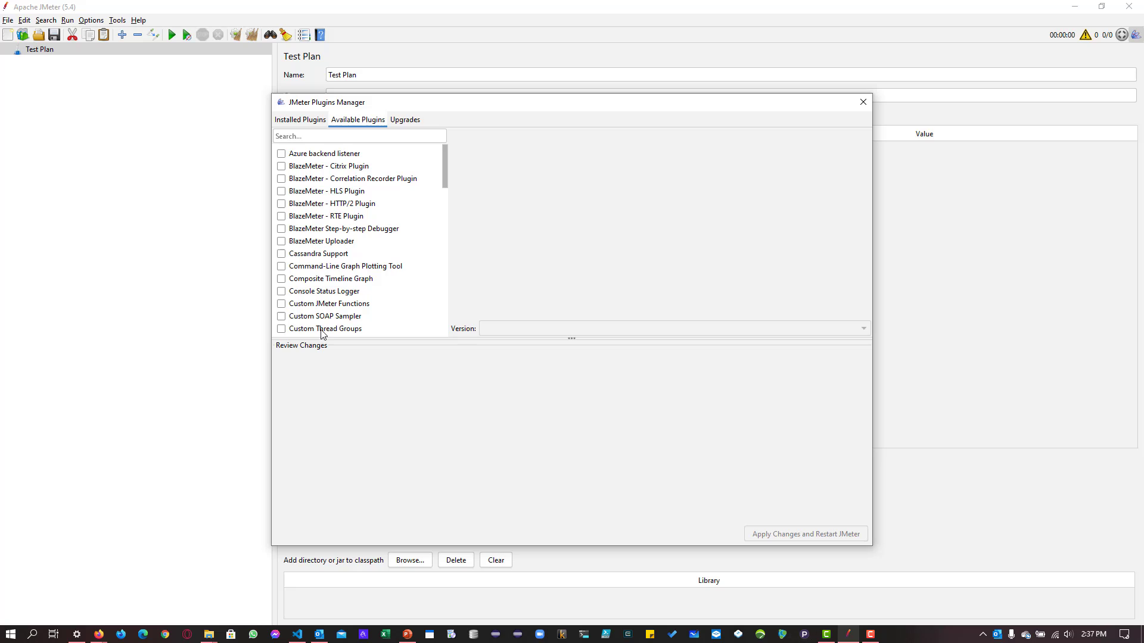
{"action": "left_click", "coordinate": [325, 328]}
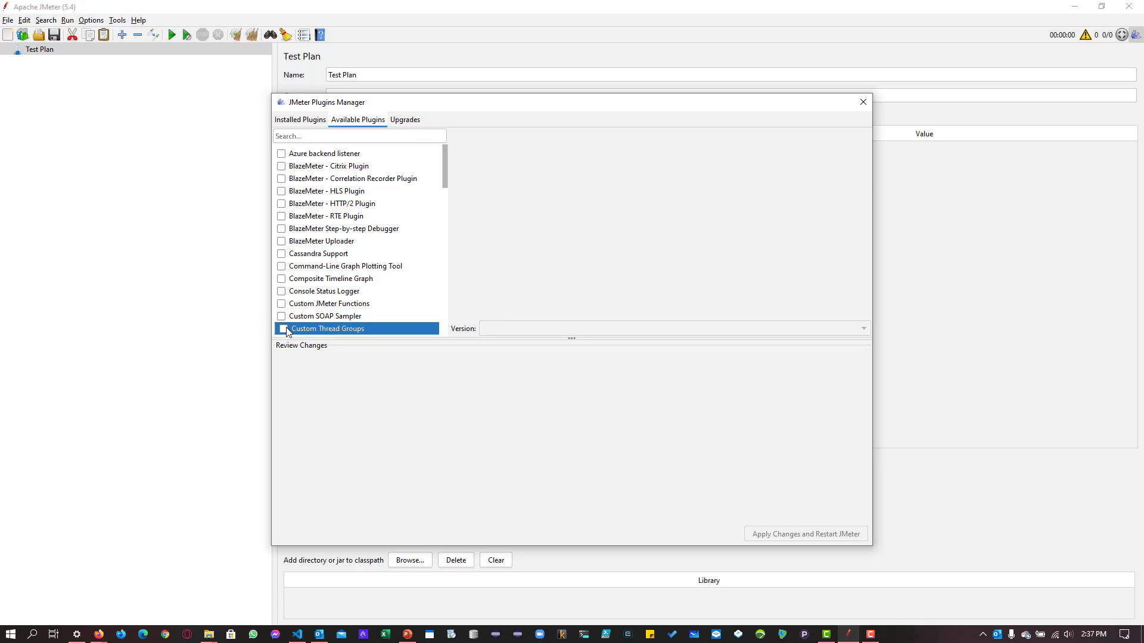
{"action": "left_click", "coordinate": [282, 329]}
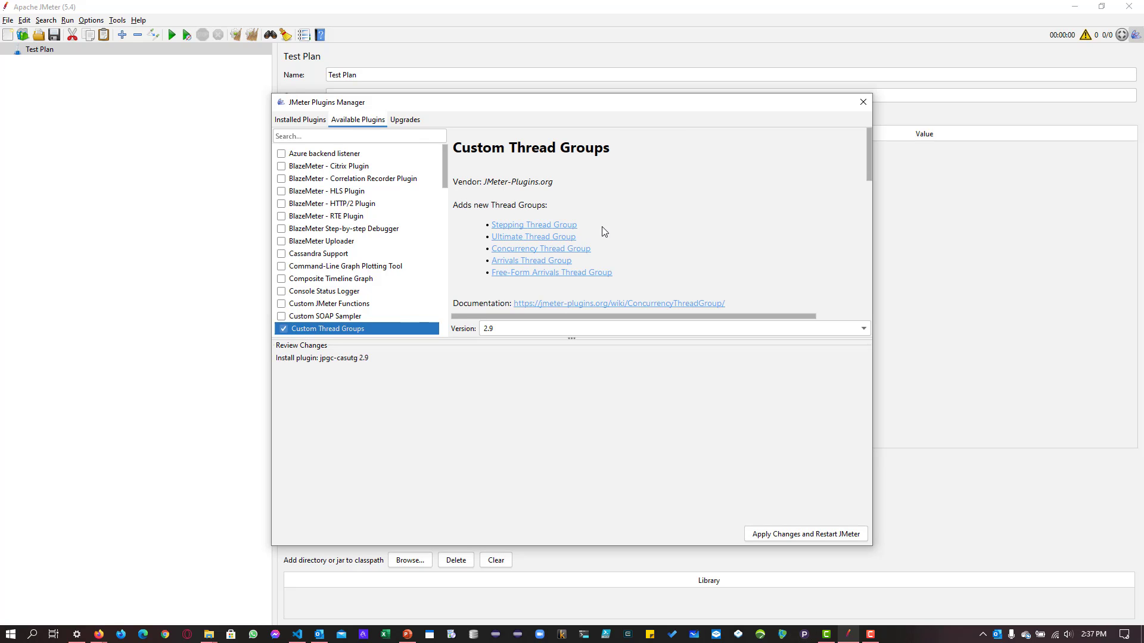
{"action": "mouse_move", "coordinate": [715, 243]}
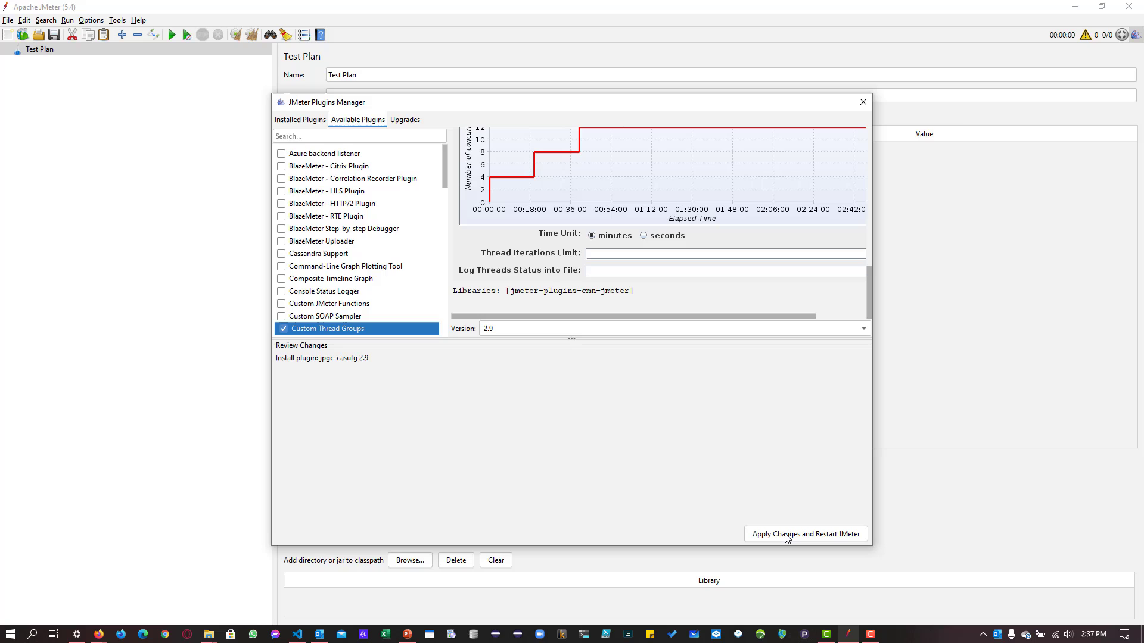
Install Custom Thread Groups, restart JMeter, and browse the Test Plan's jp@gc listeners
{"action": "left_click", "coordinate": [805, 534]}
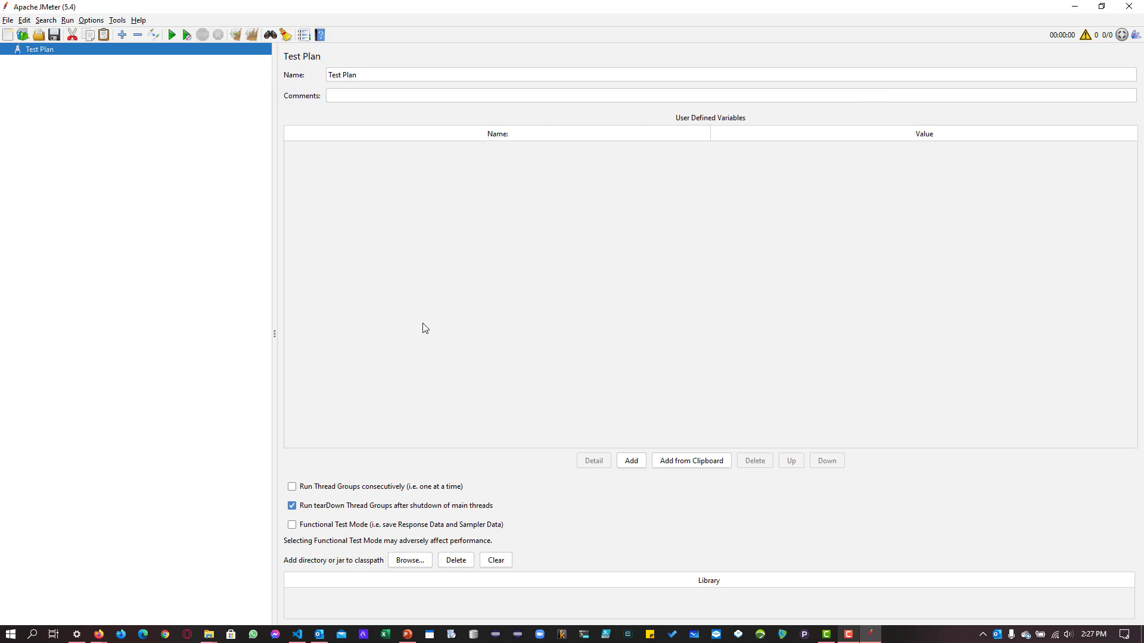
{"action": "mouse_move", "coordinate": [399, 328]}
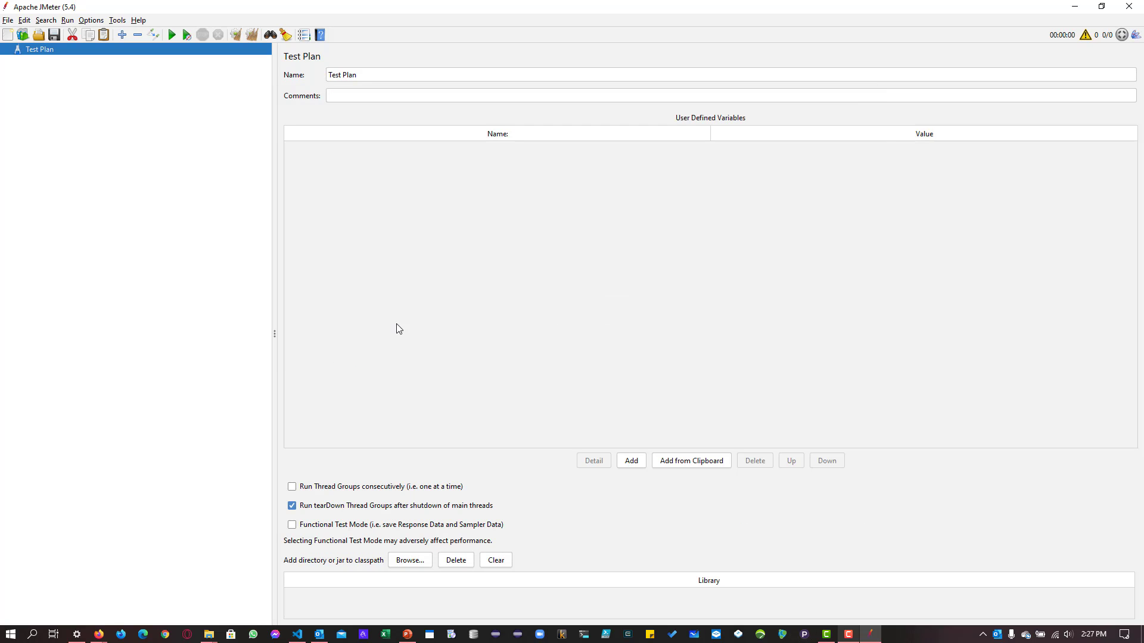
{"action": "right_click", "coordinate": [39, 49]}
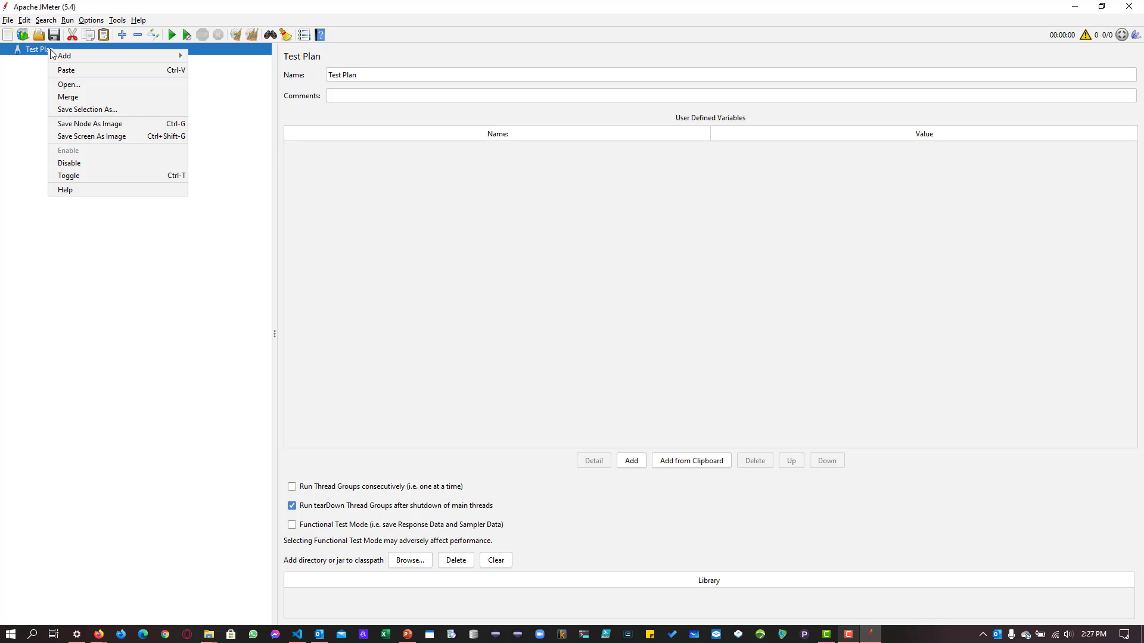
{"action": "left_click", "coordinate": [121, 147]}
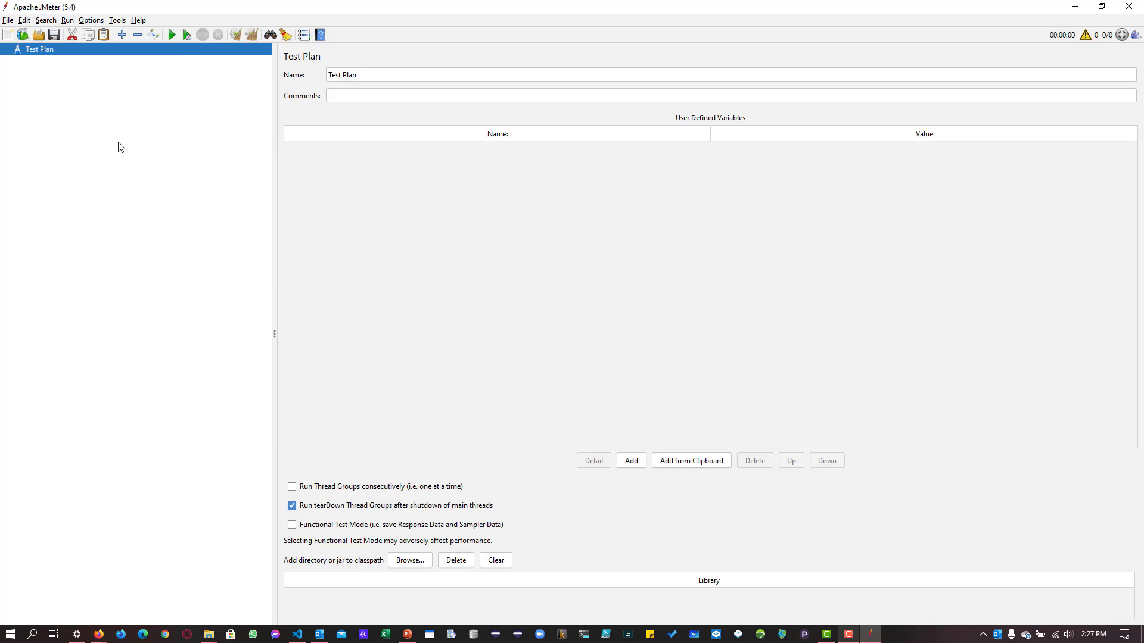
{"action": "right_click", "coordinate": [40, 48]}
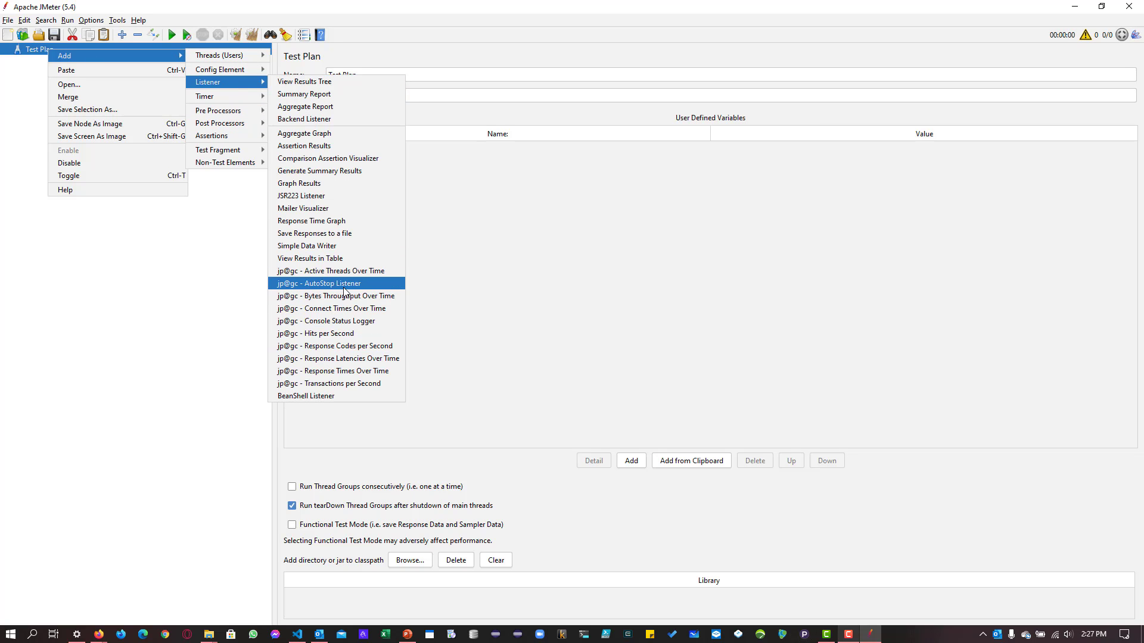
{"action": "mouse_move", "coordinate": [336, 295]}
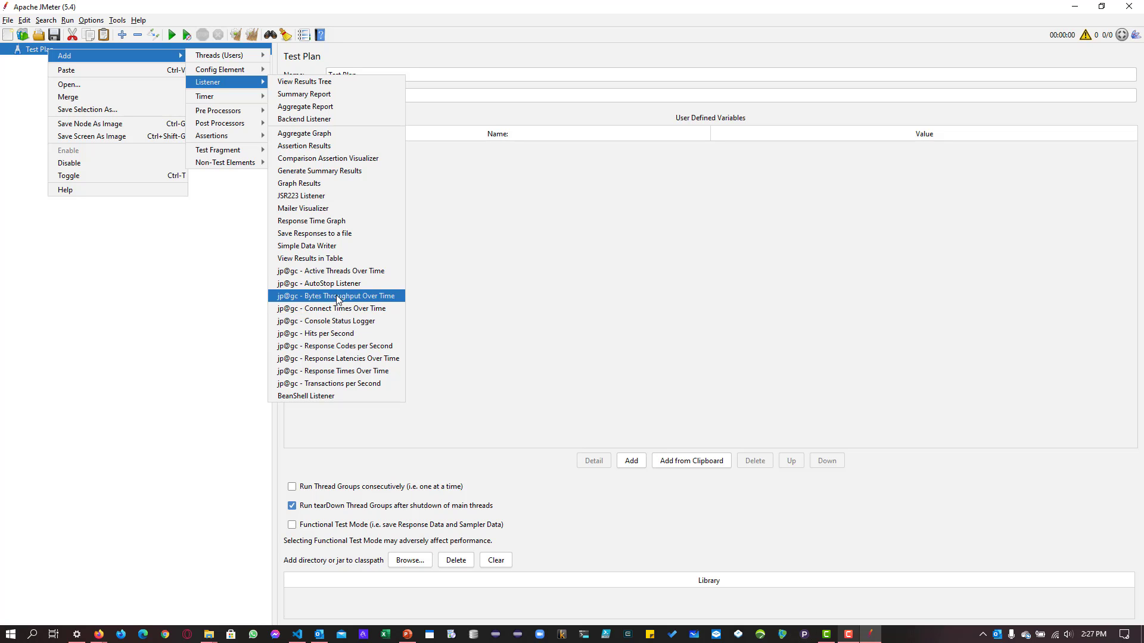
{"action": "mouse_move", "coordinate": [358, 350]}
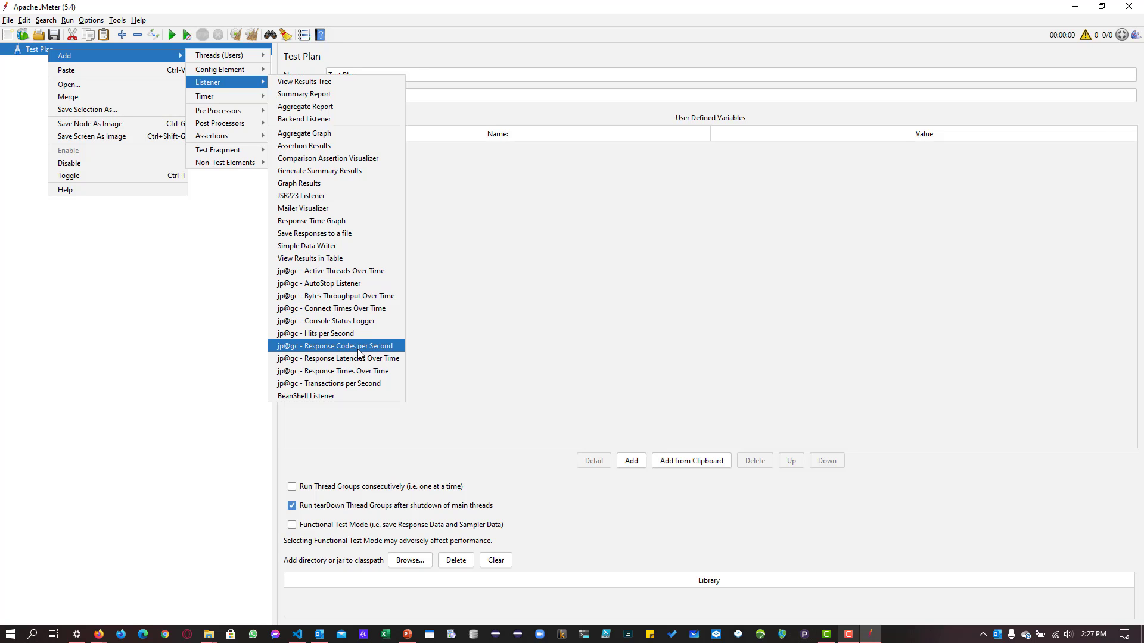
{"action": "mouse_move", "coordinate": [315, 333]}
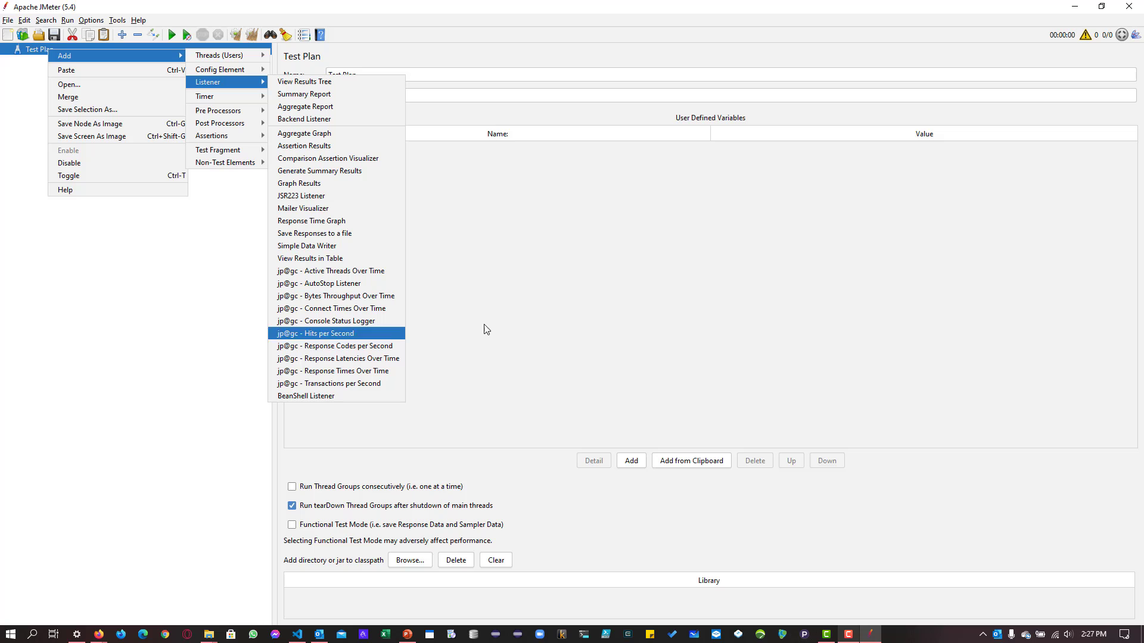
{"action": "left_click", "coordinate": [296, 633]}
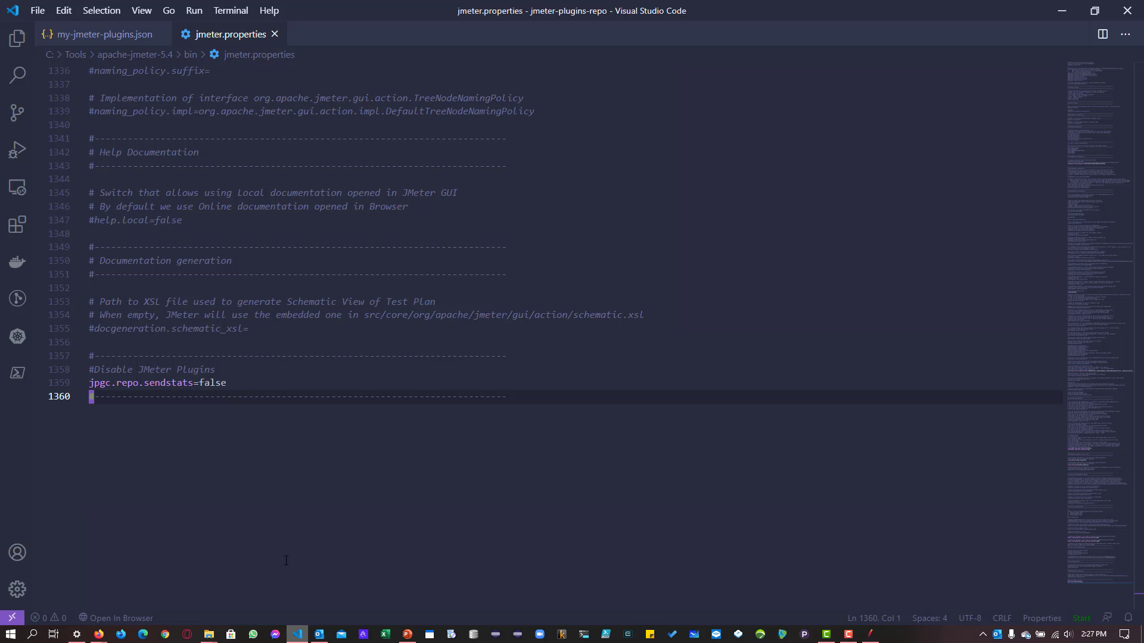